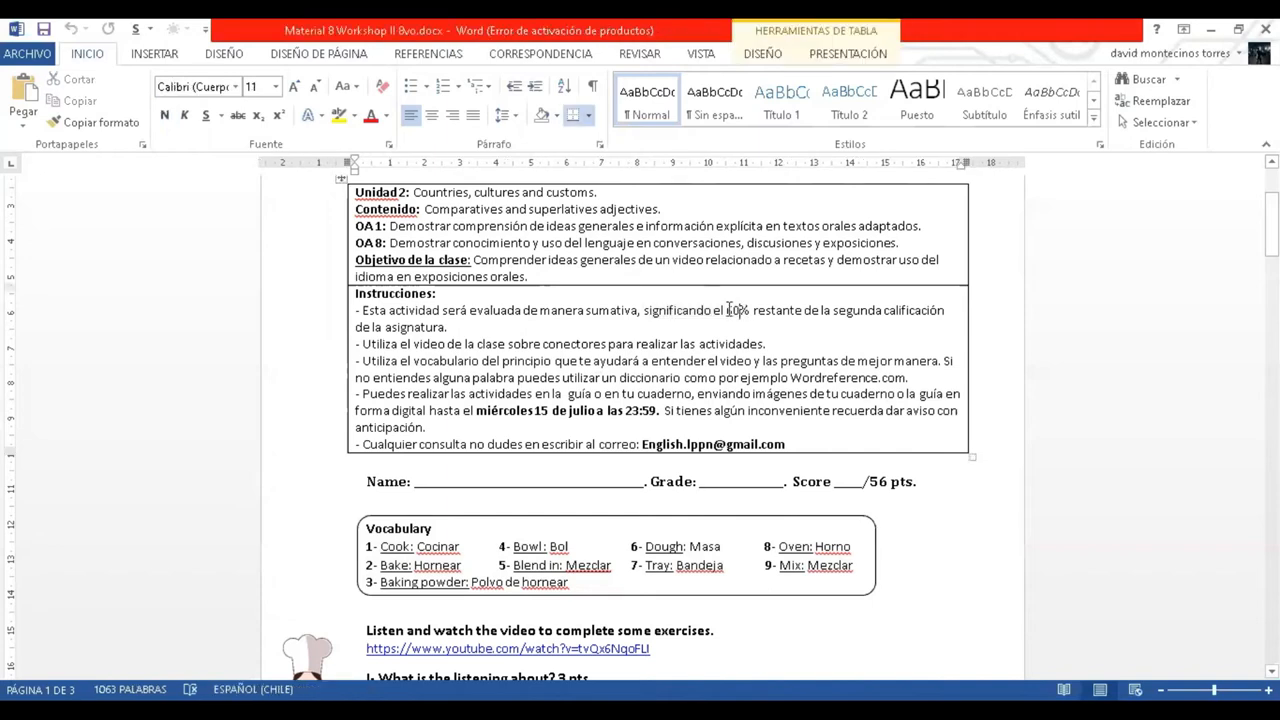
- Scroll to the listening exercises below the vocabulary box and clear the selection
scroll("down", 3)
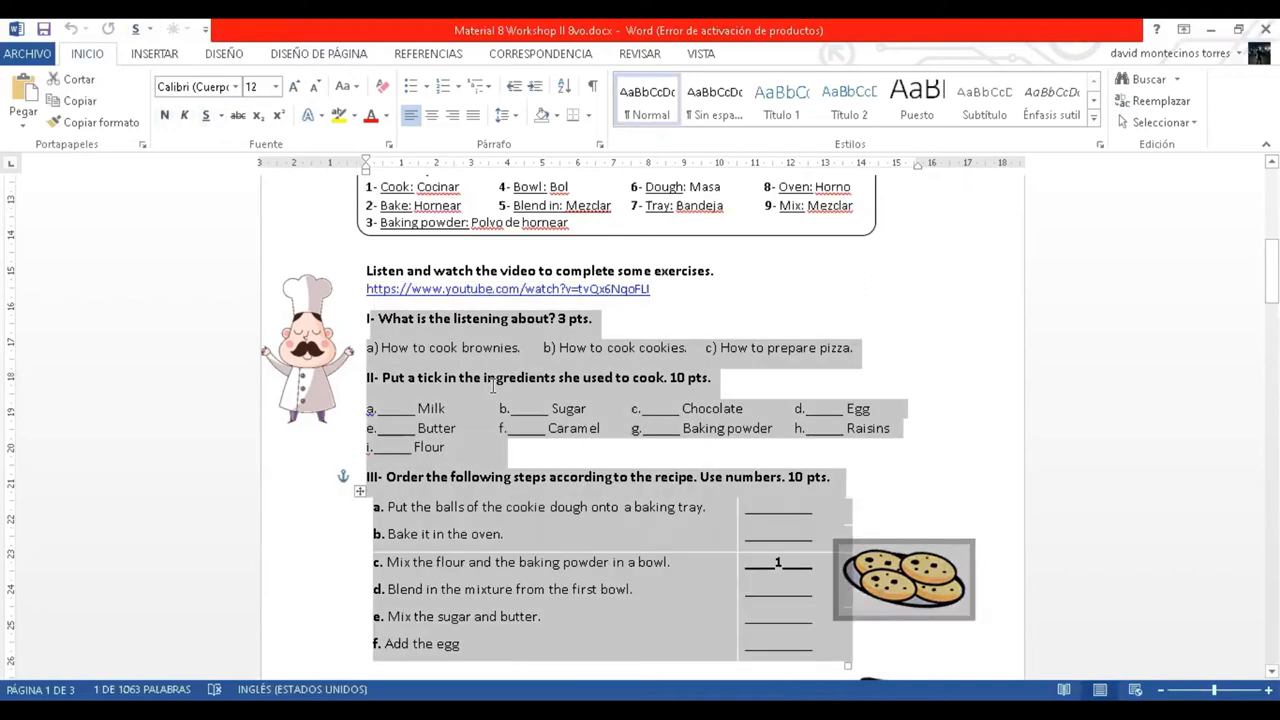
left_click(500, 449)
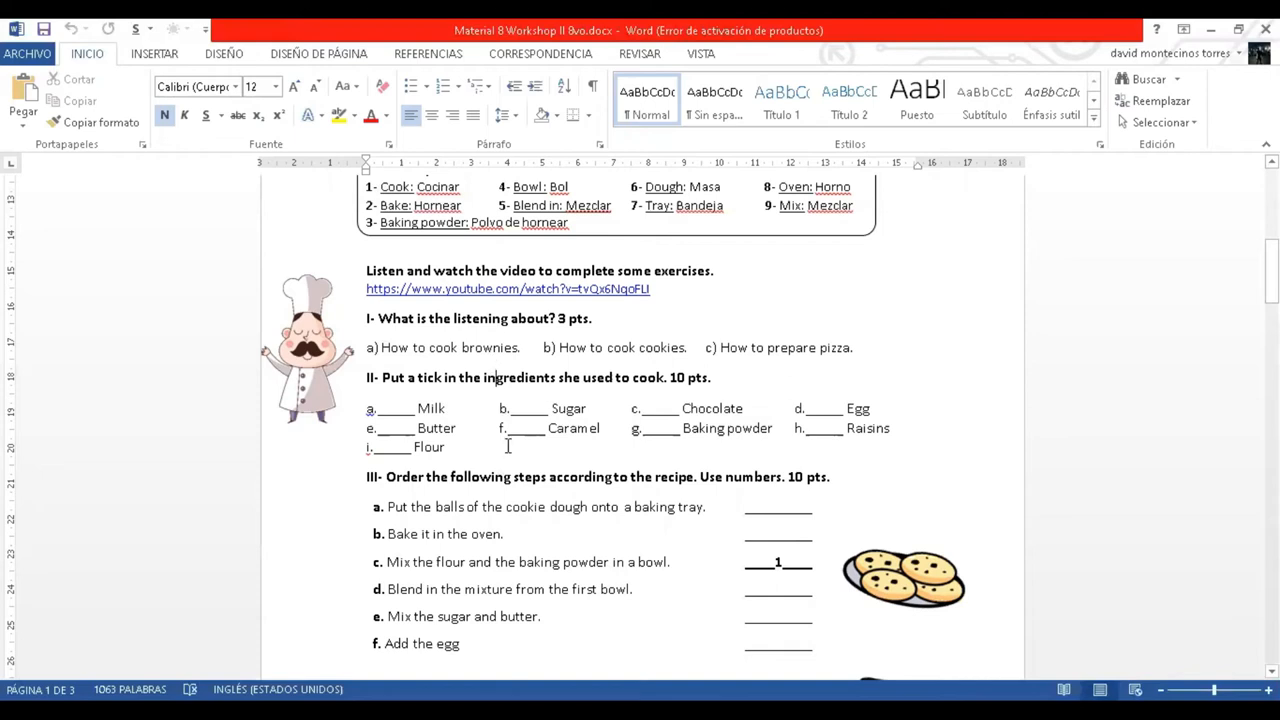
mouse_move(708, 307)
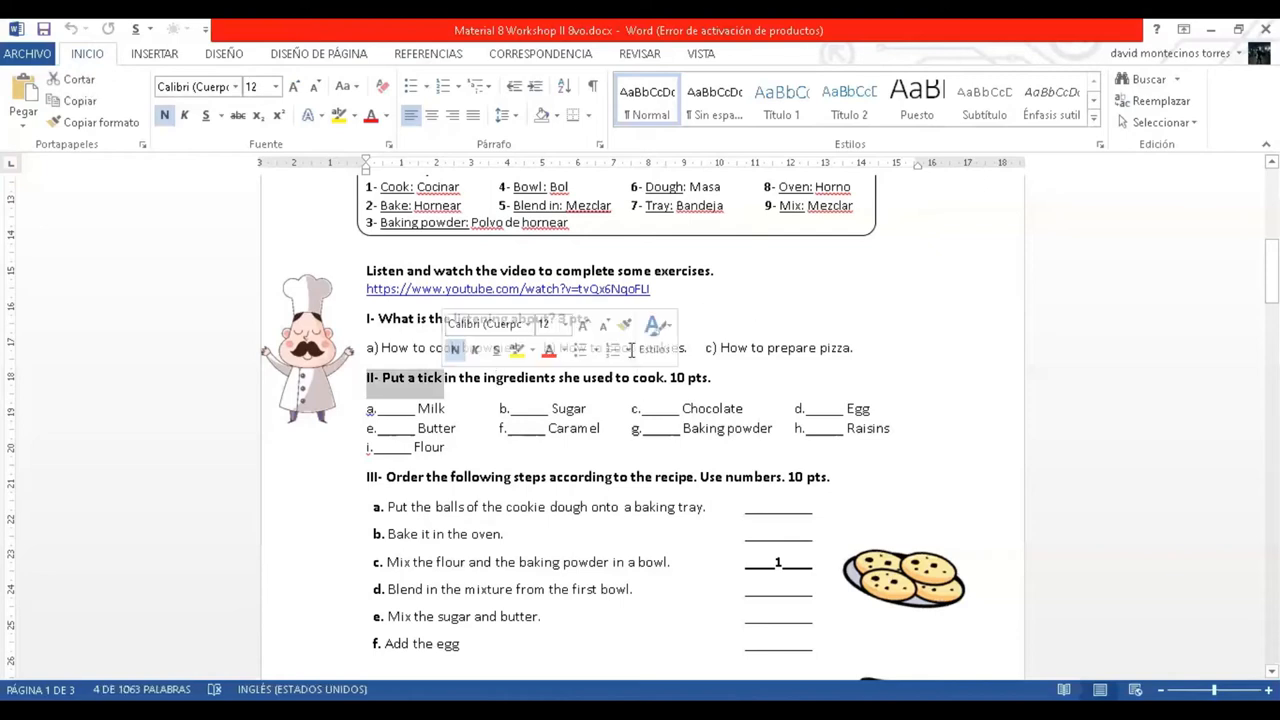
scroll("down", 3)
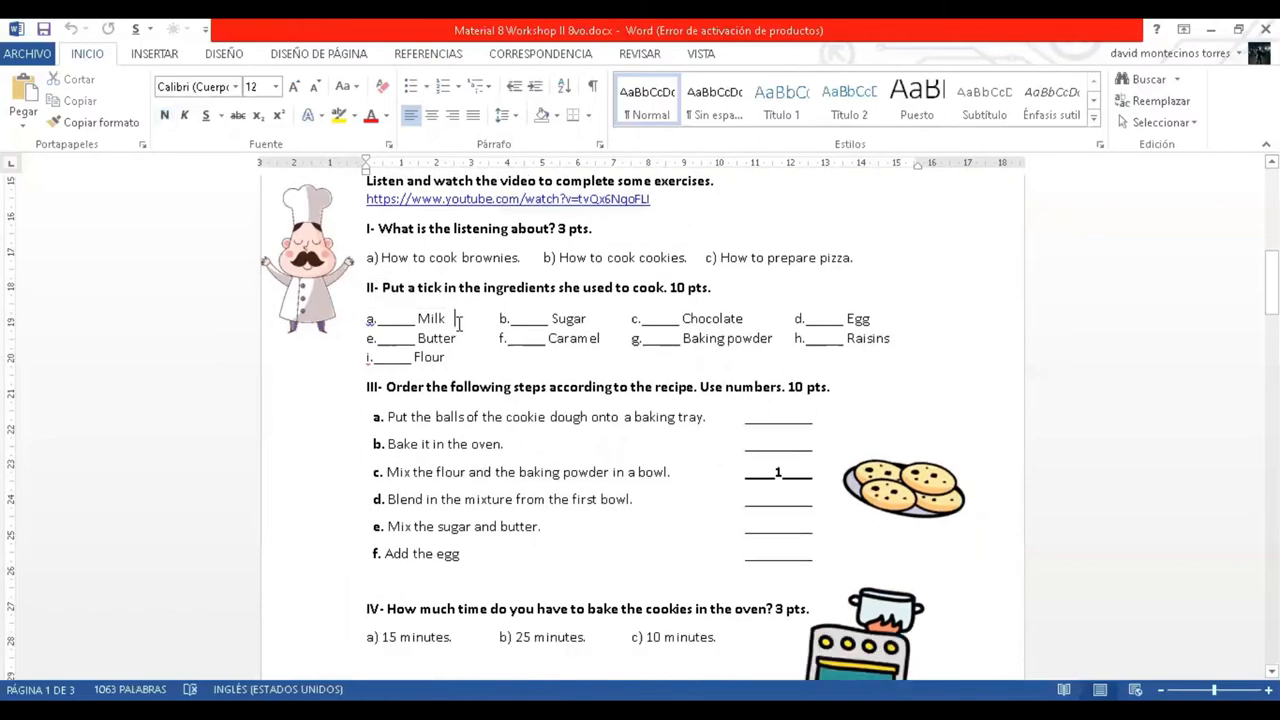
double_click(431, 318)
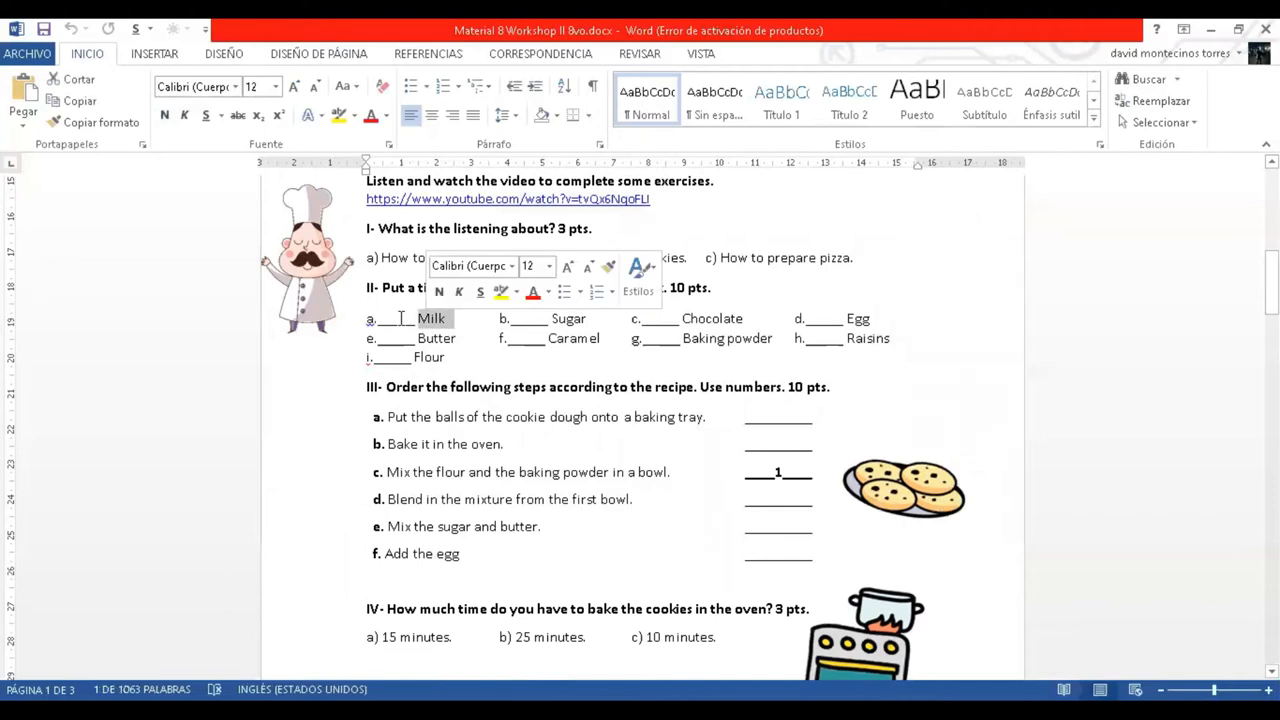
type("x")
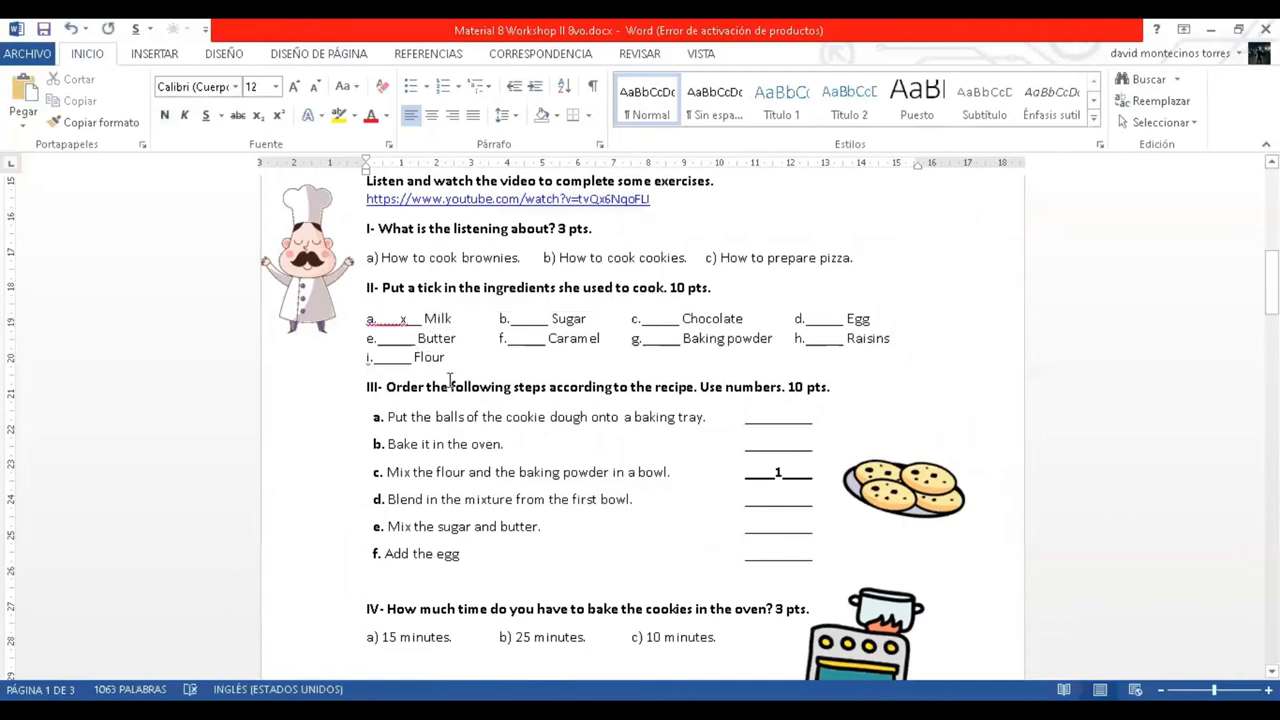
type("x")
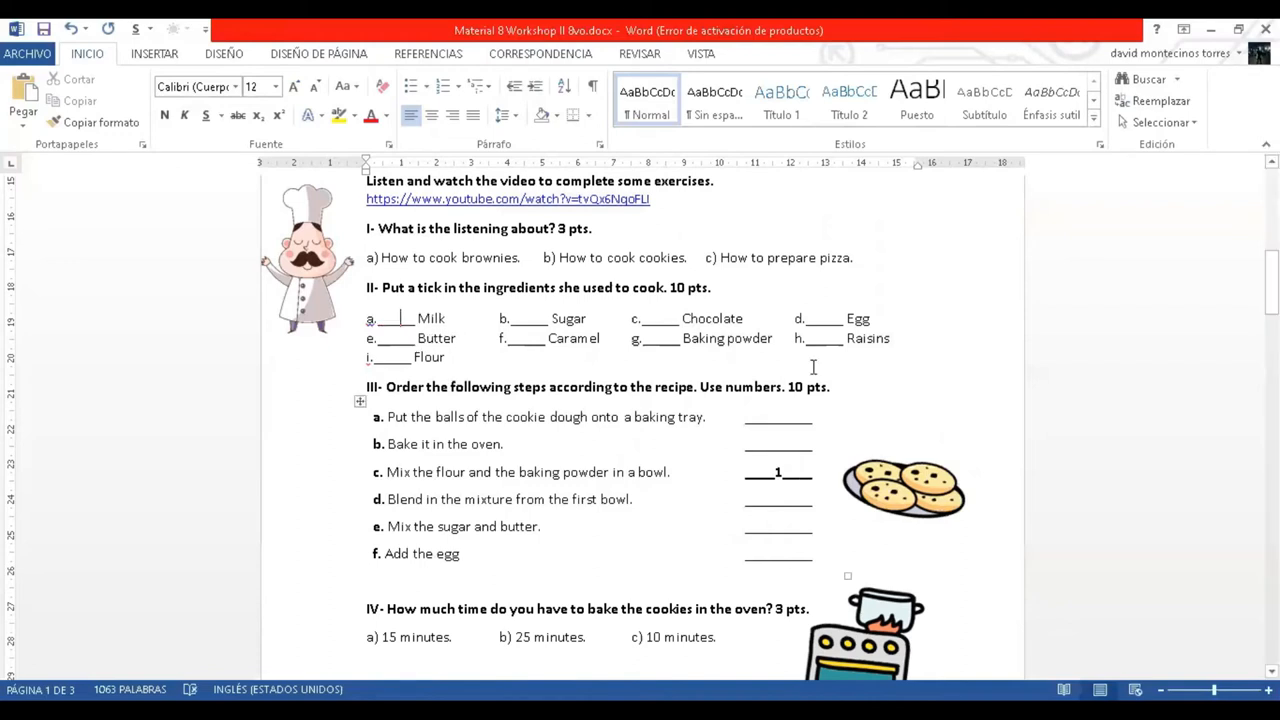
scroll("down", 3)
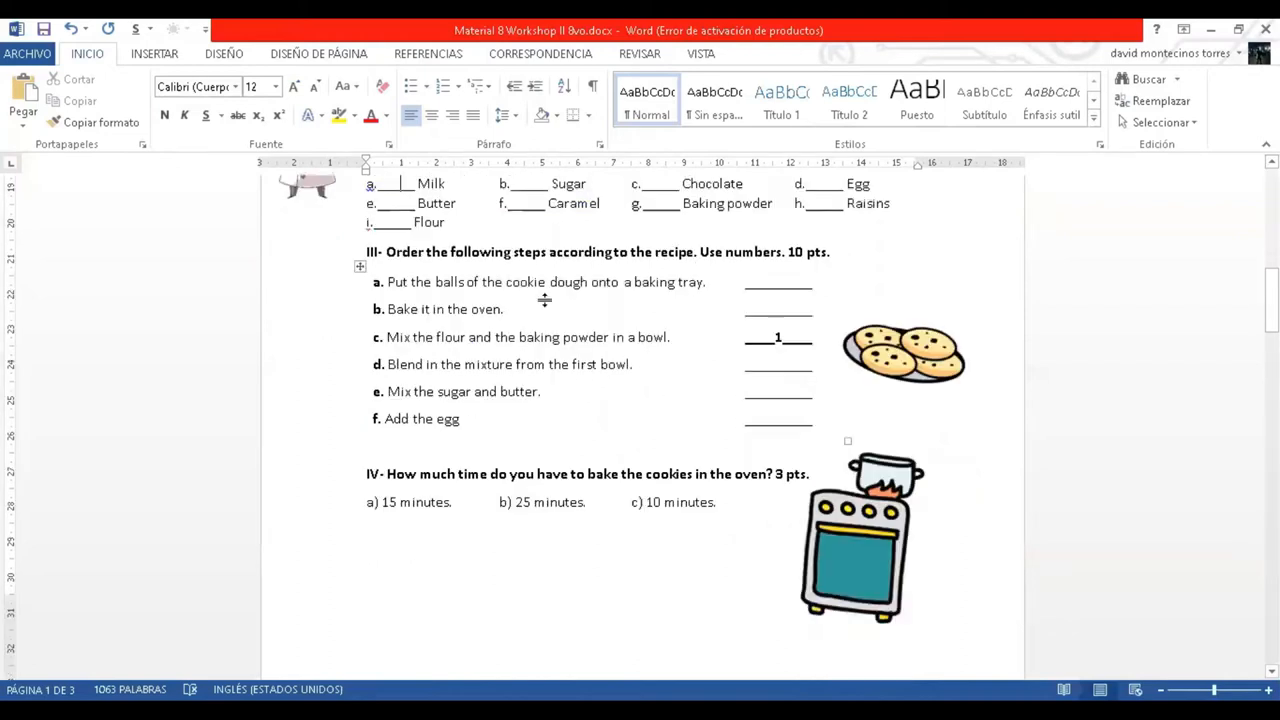
mouse_move(663, 291)
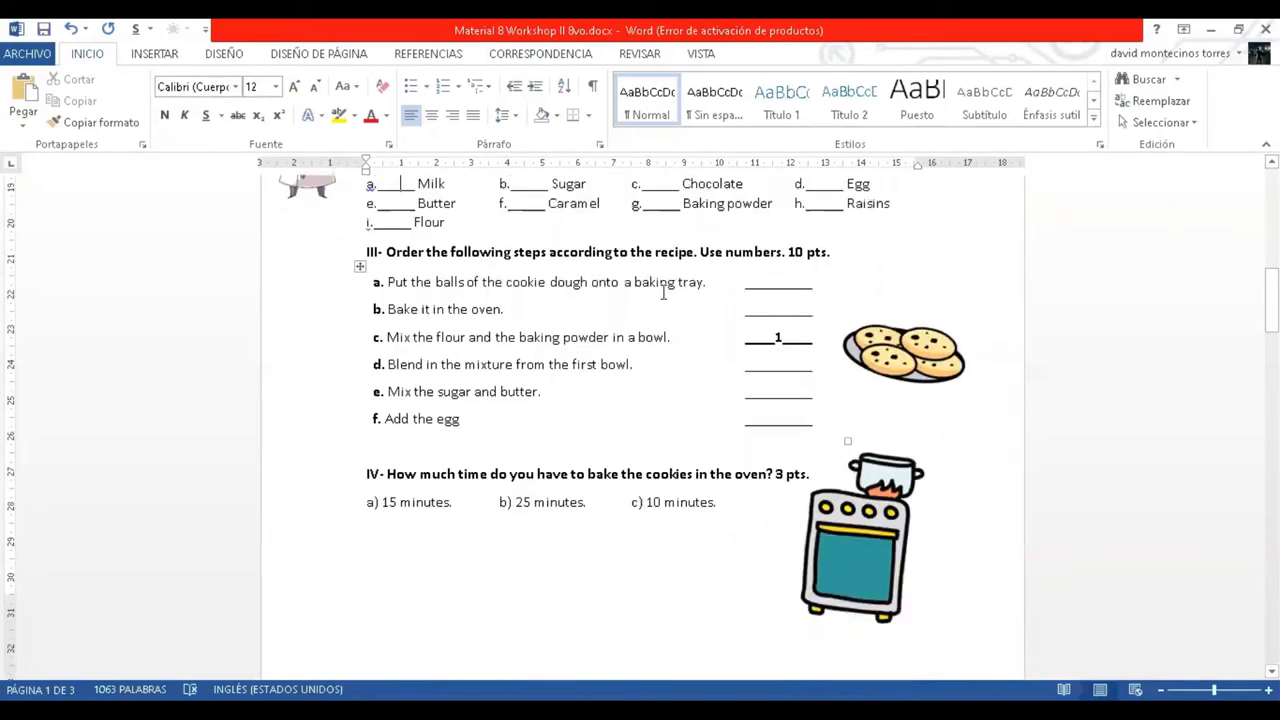
mouse_move(809, 268)
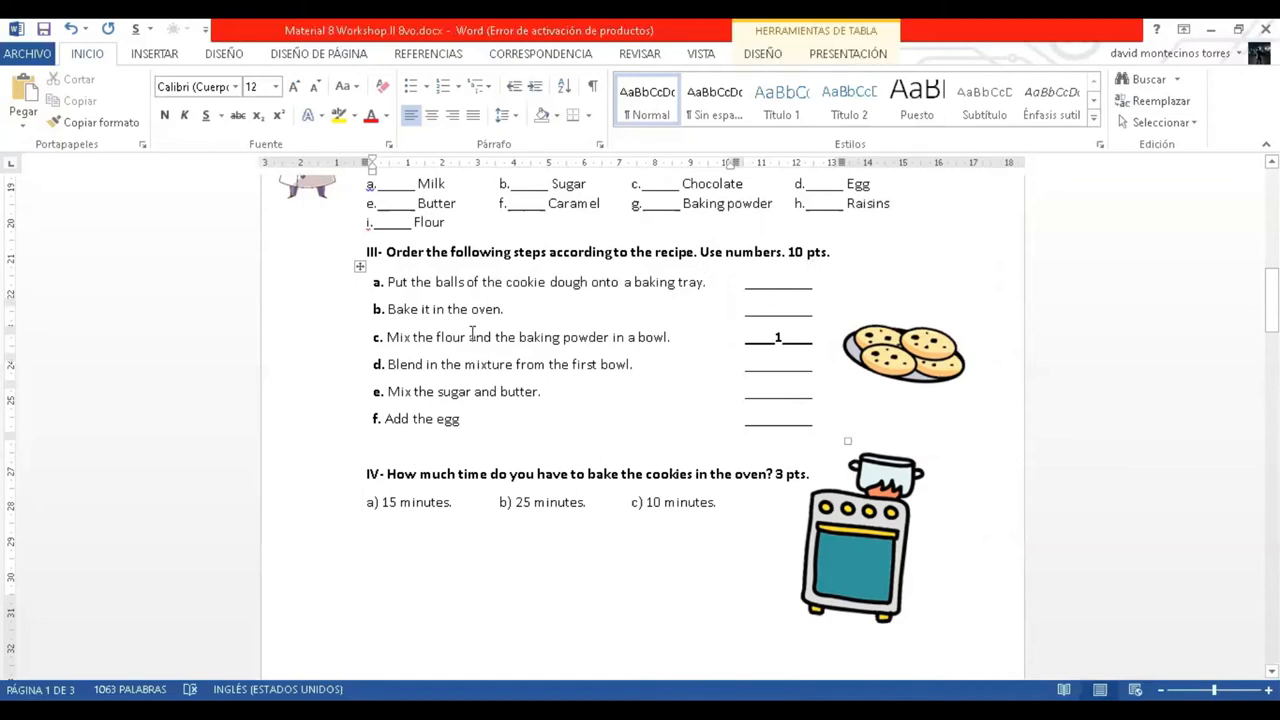
mouse_move(532, 344)
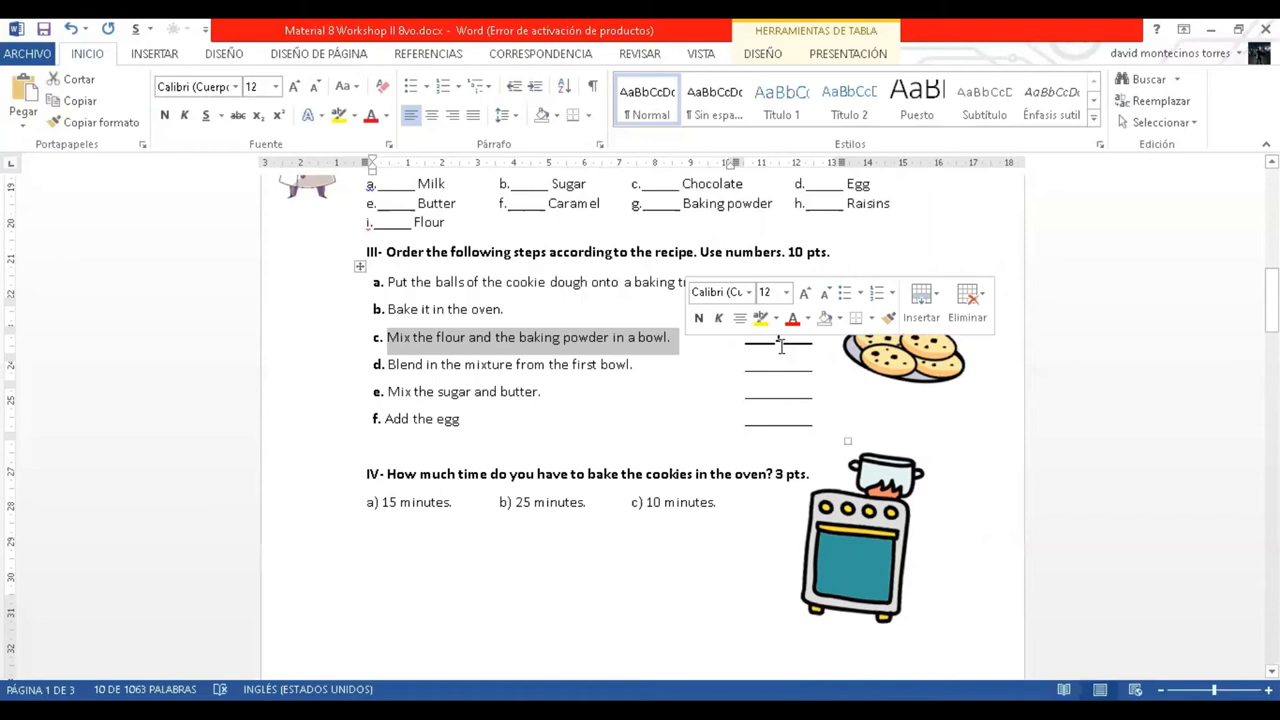
type("1")
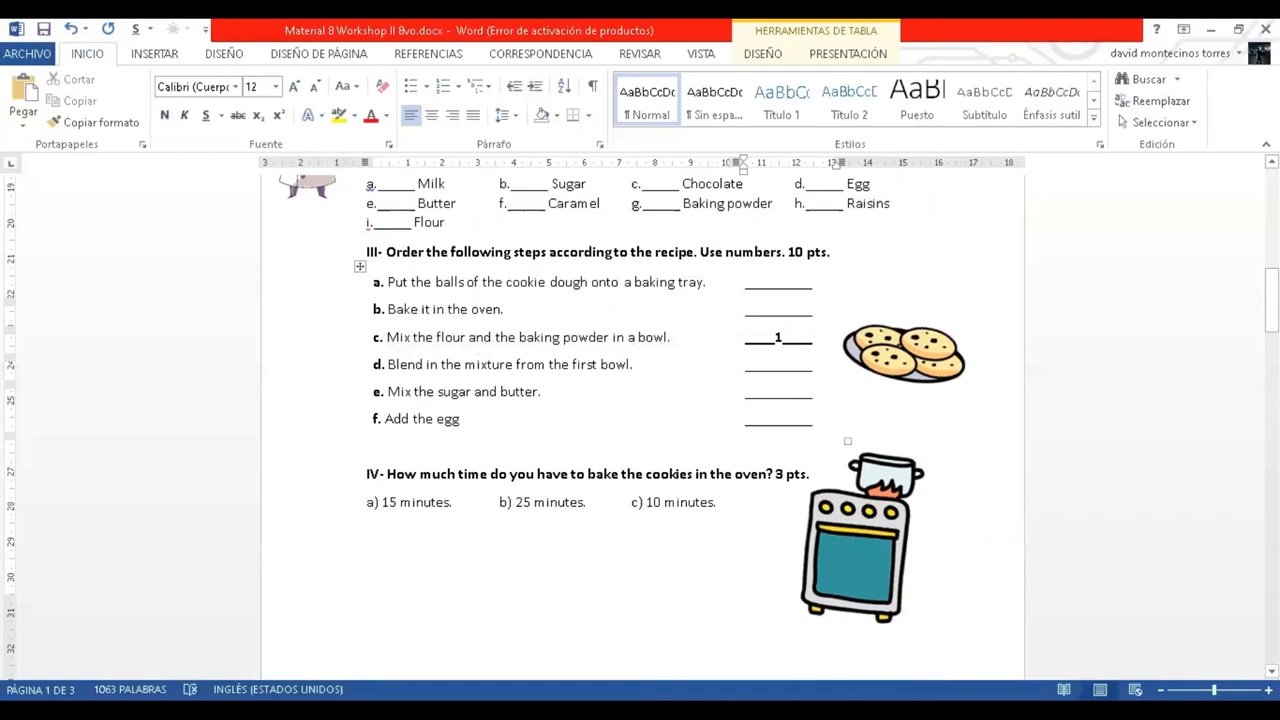
left_click(800, 281)
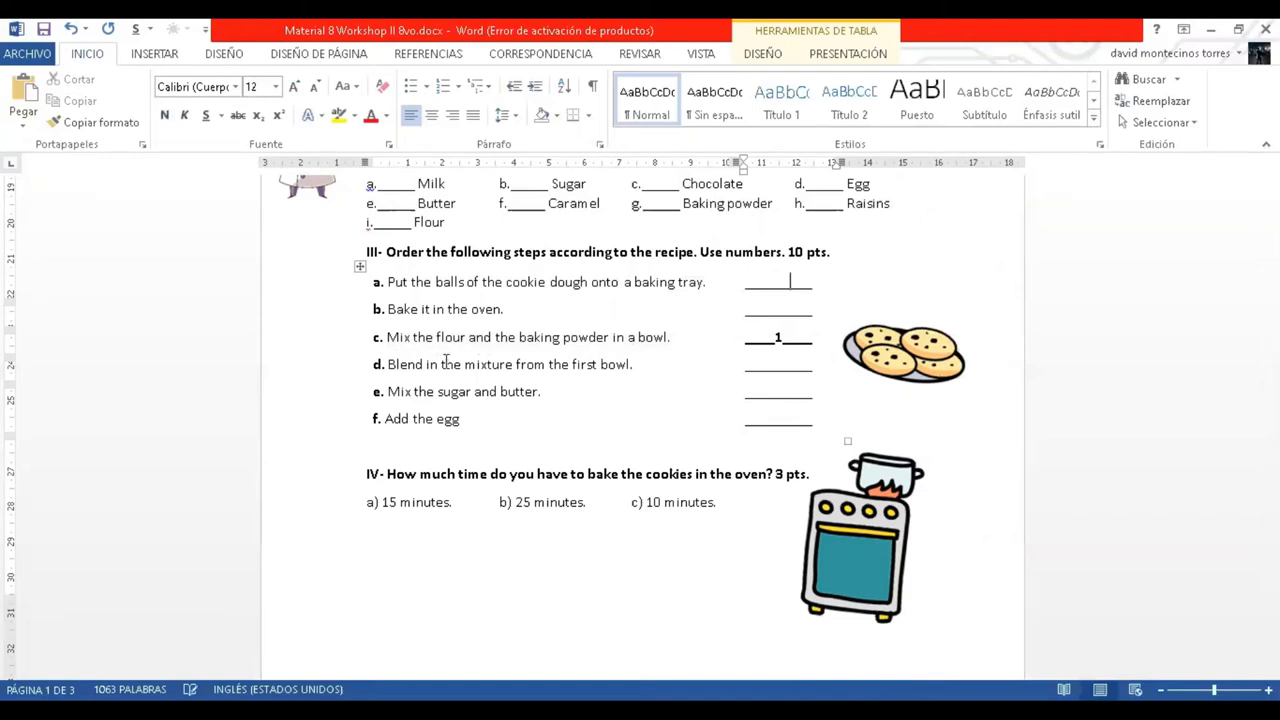
- Scroll to page 2 to show the 'V. Oral activity' English instructions
scroll("down", 3)
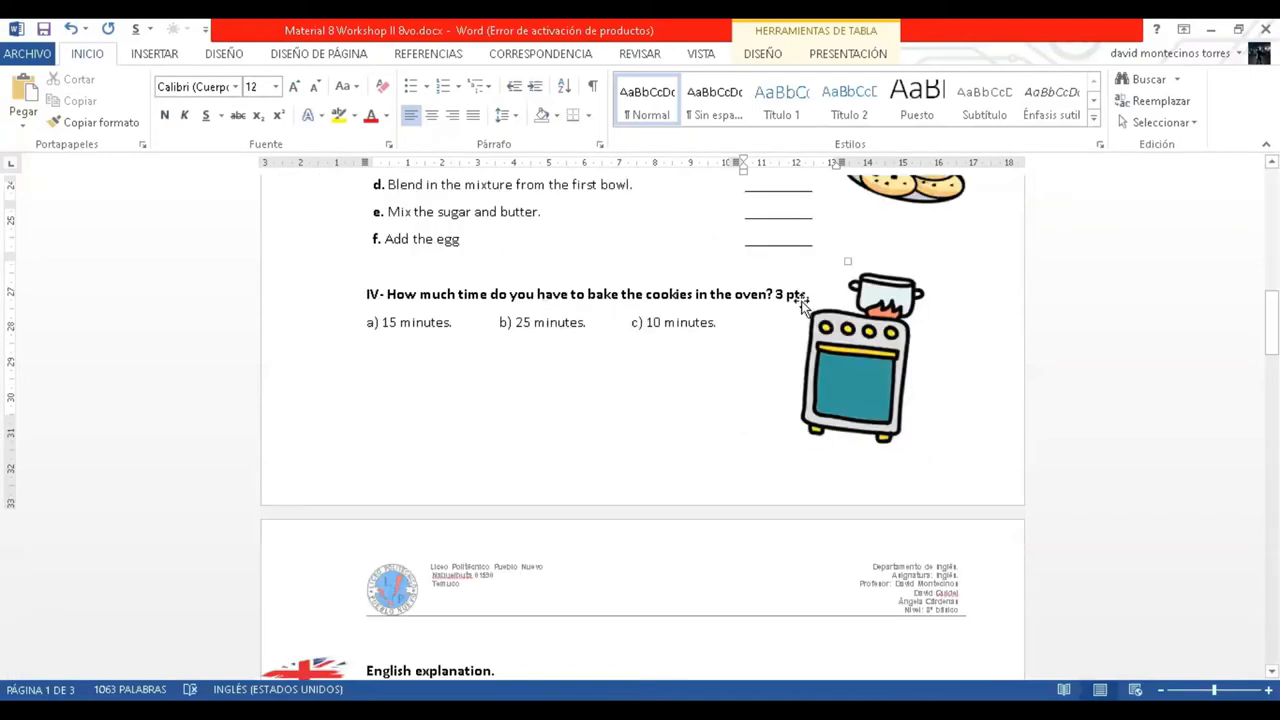
mouse_move(405, 330)
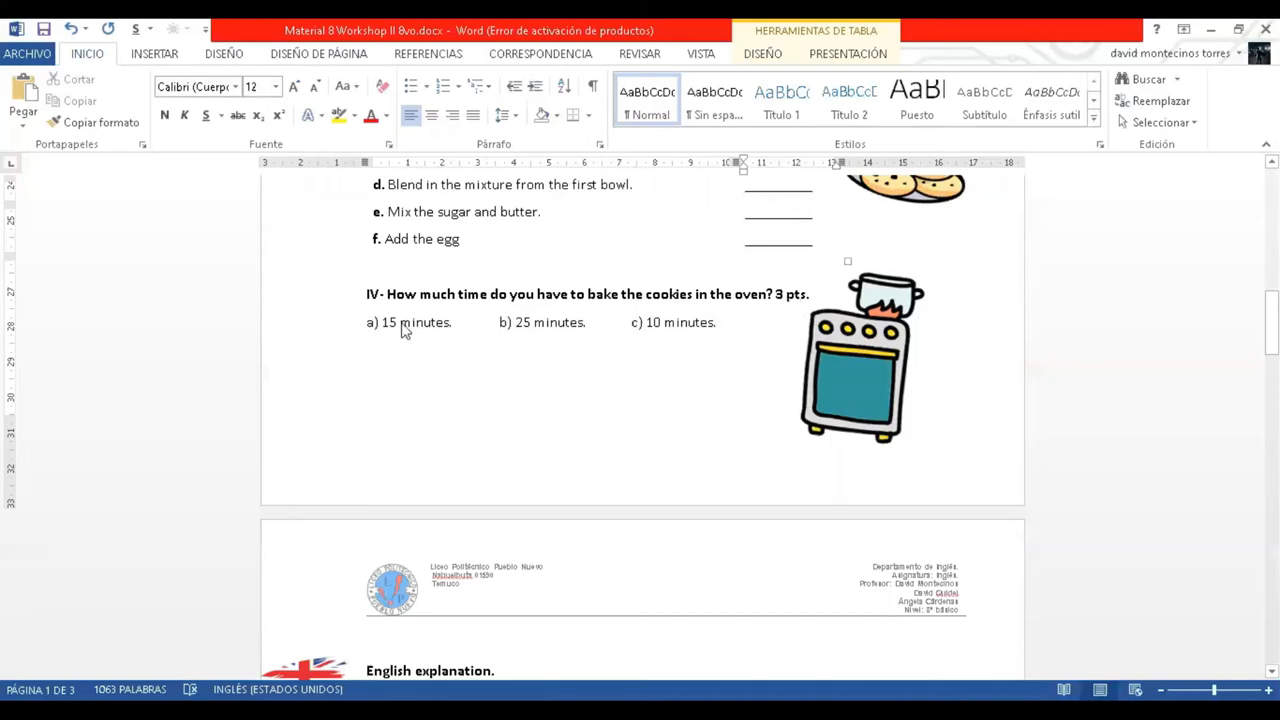
scroll("down", 3)
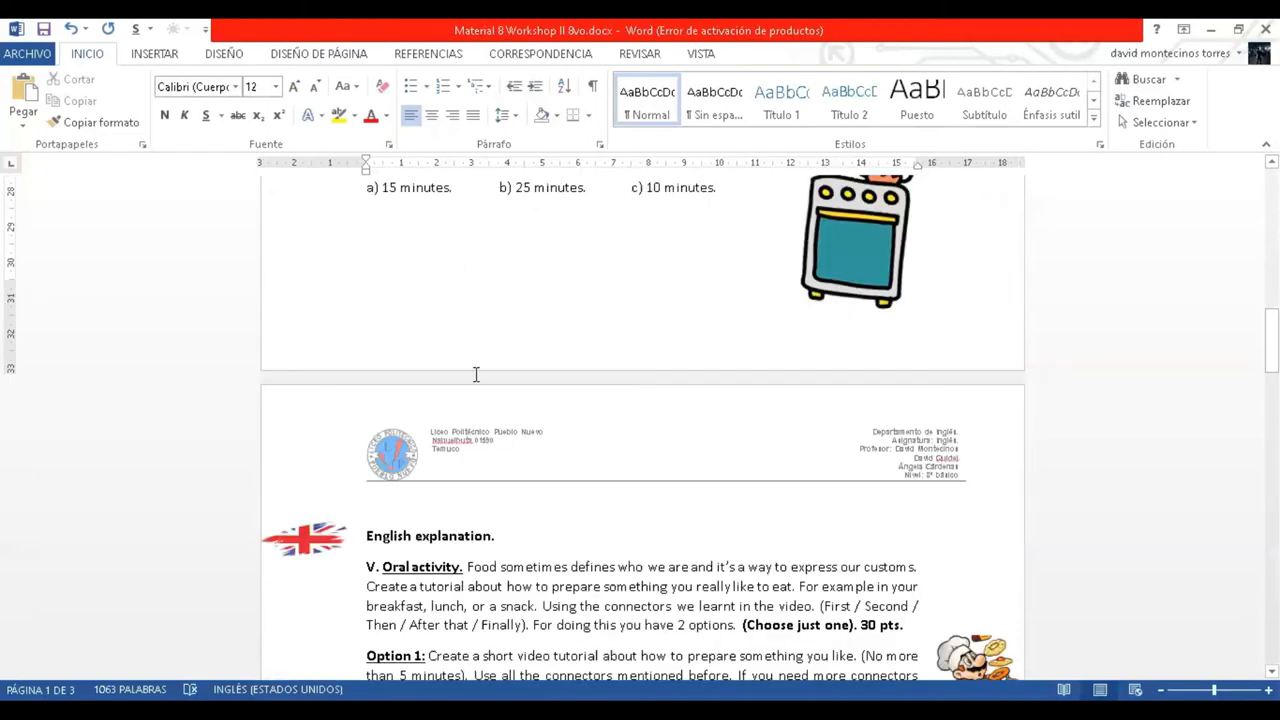
scroll("down", 3)
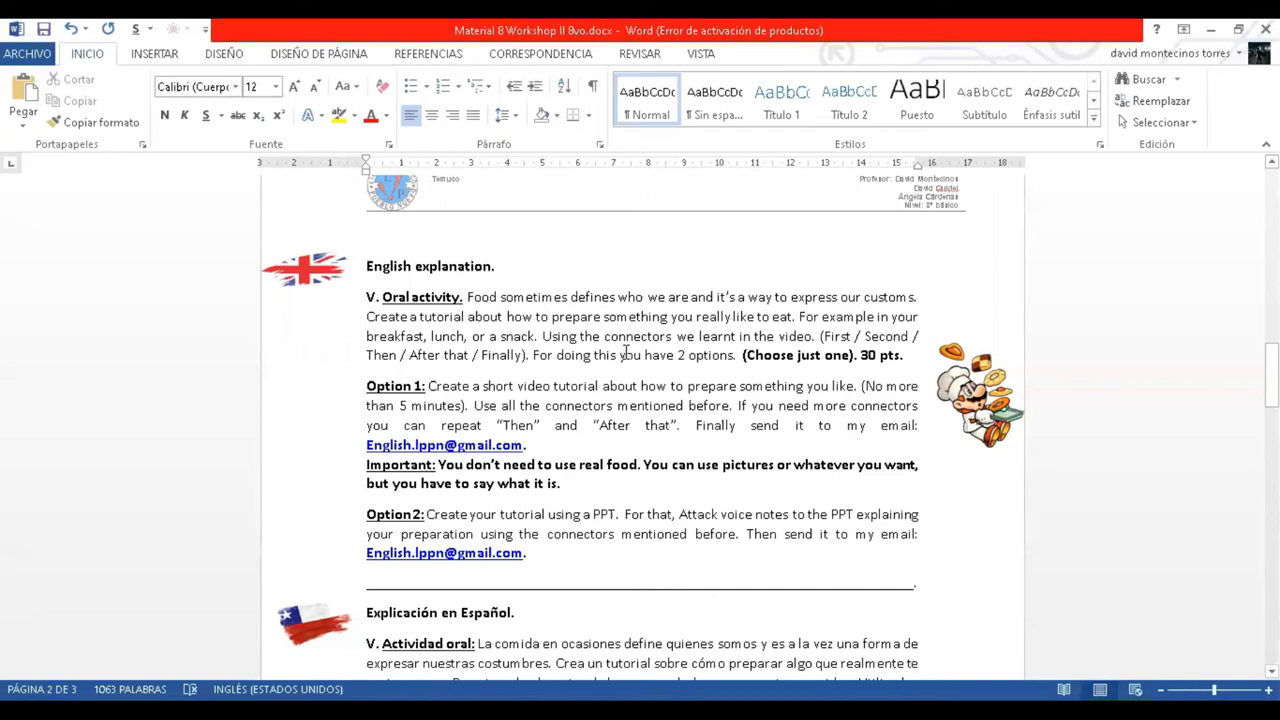
mouse_move(755, 405)
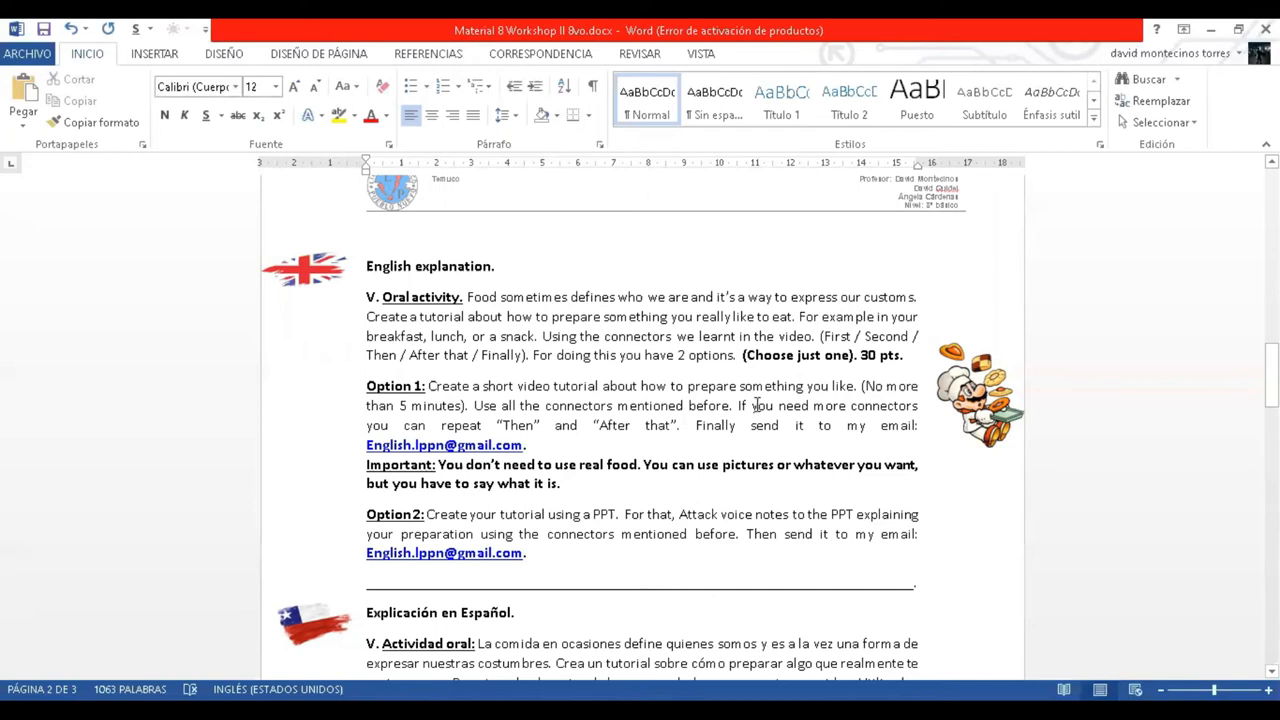
double_click(388, 386)
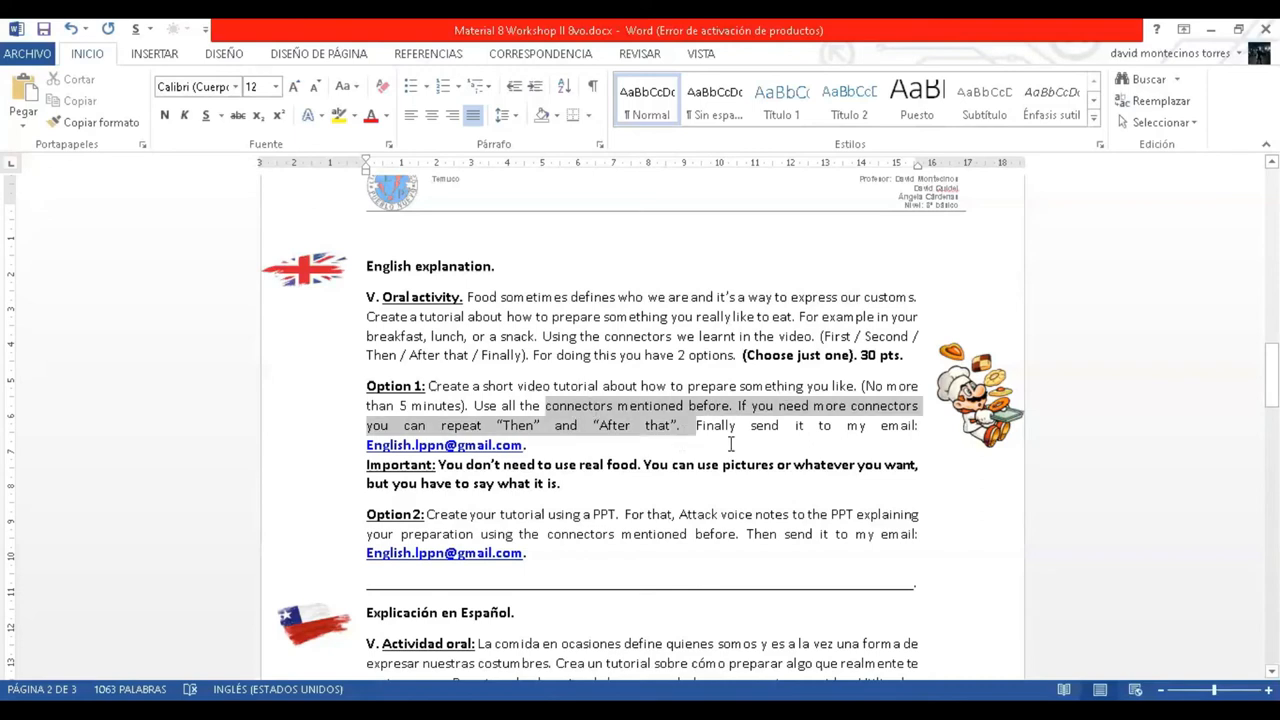
left_click(538, 445)
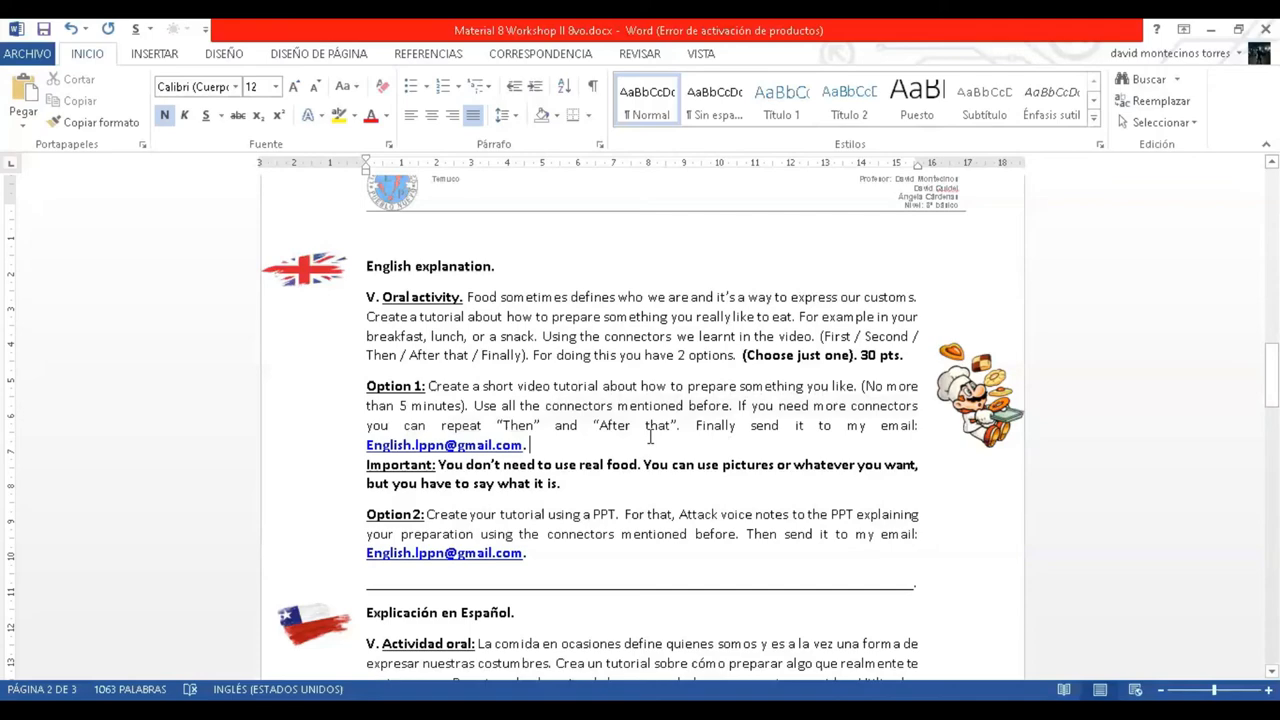
scroll("down", 3)
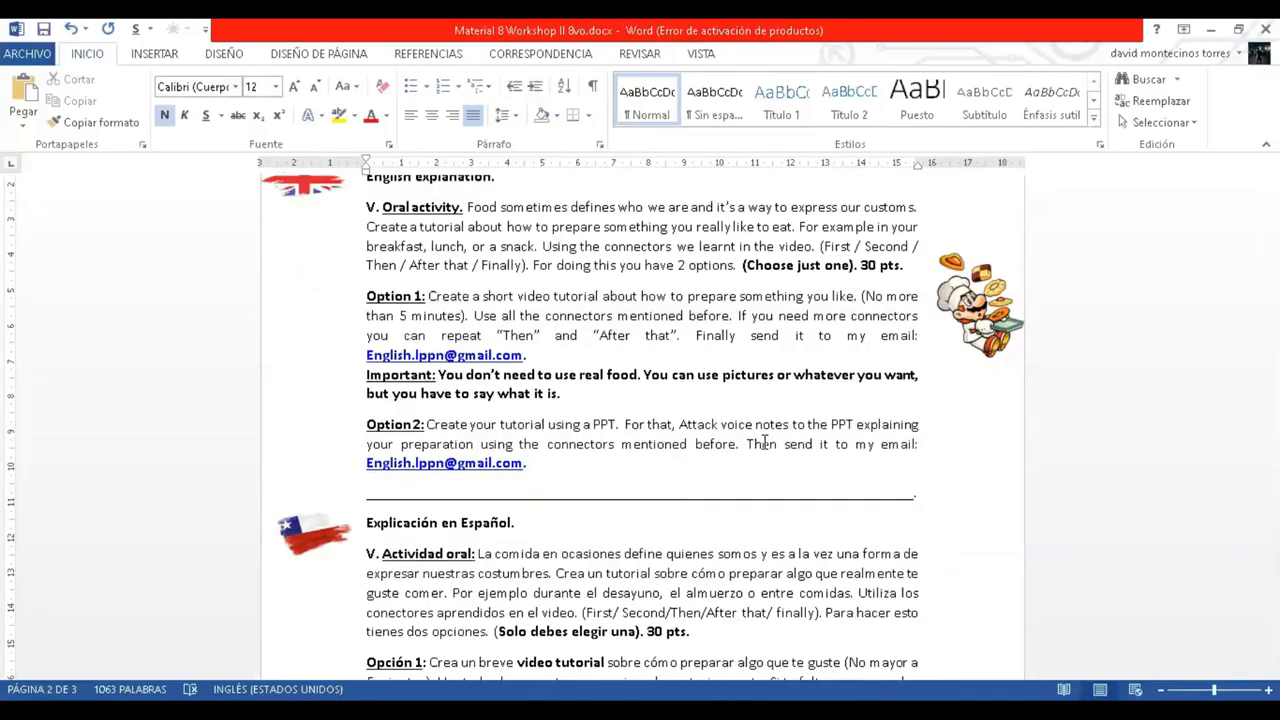
mouse_move(683, 662)
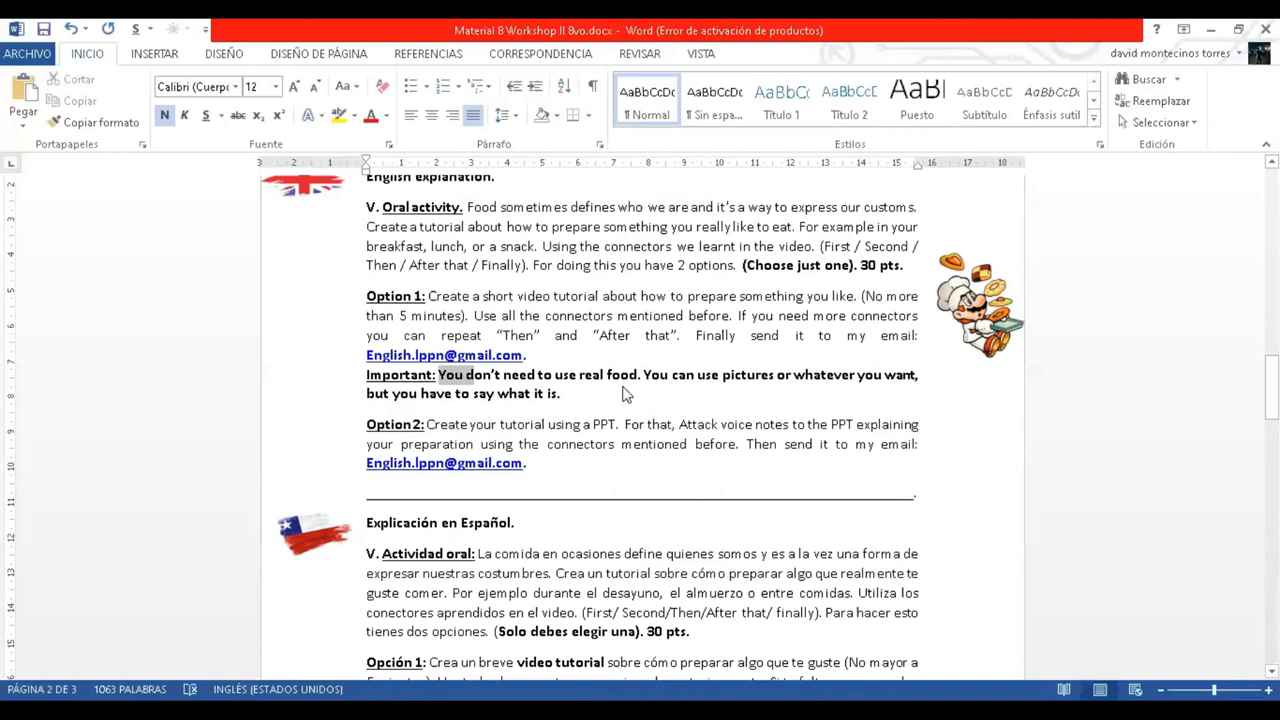
left_click_drag(438, 374, 560, 393)
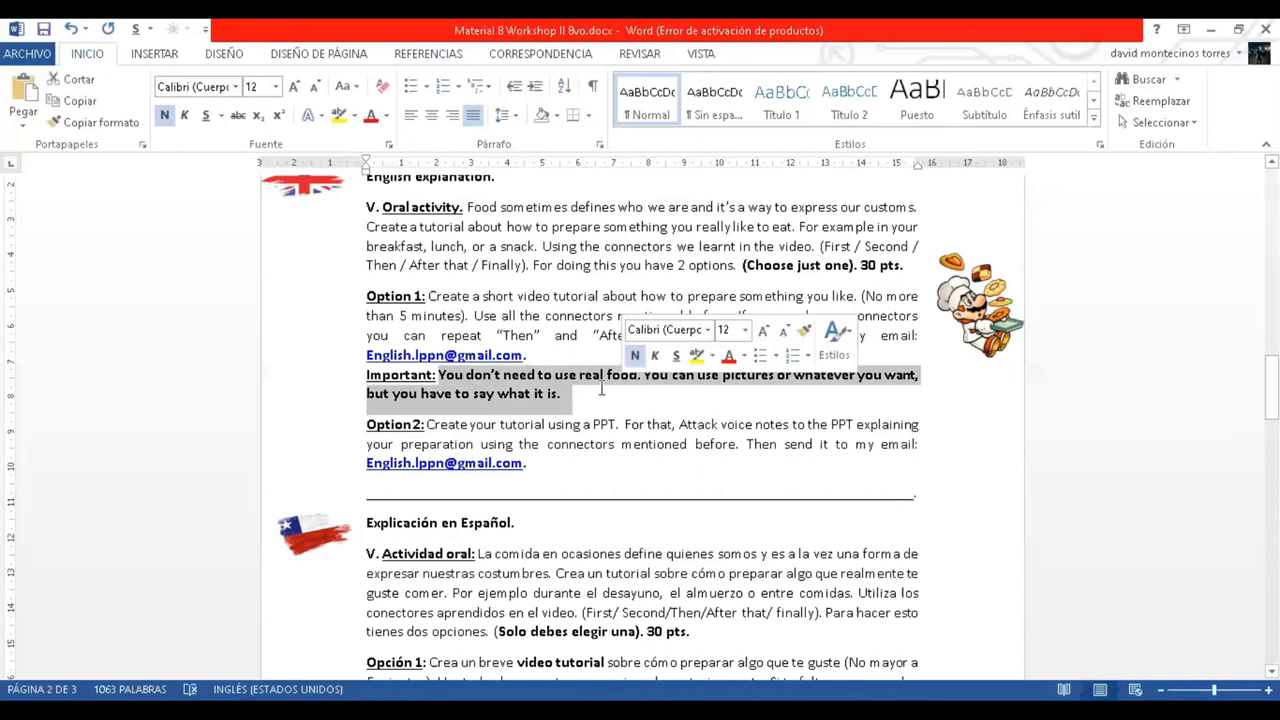
left_click(600, 392)
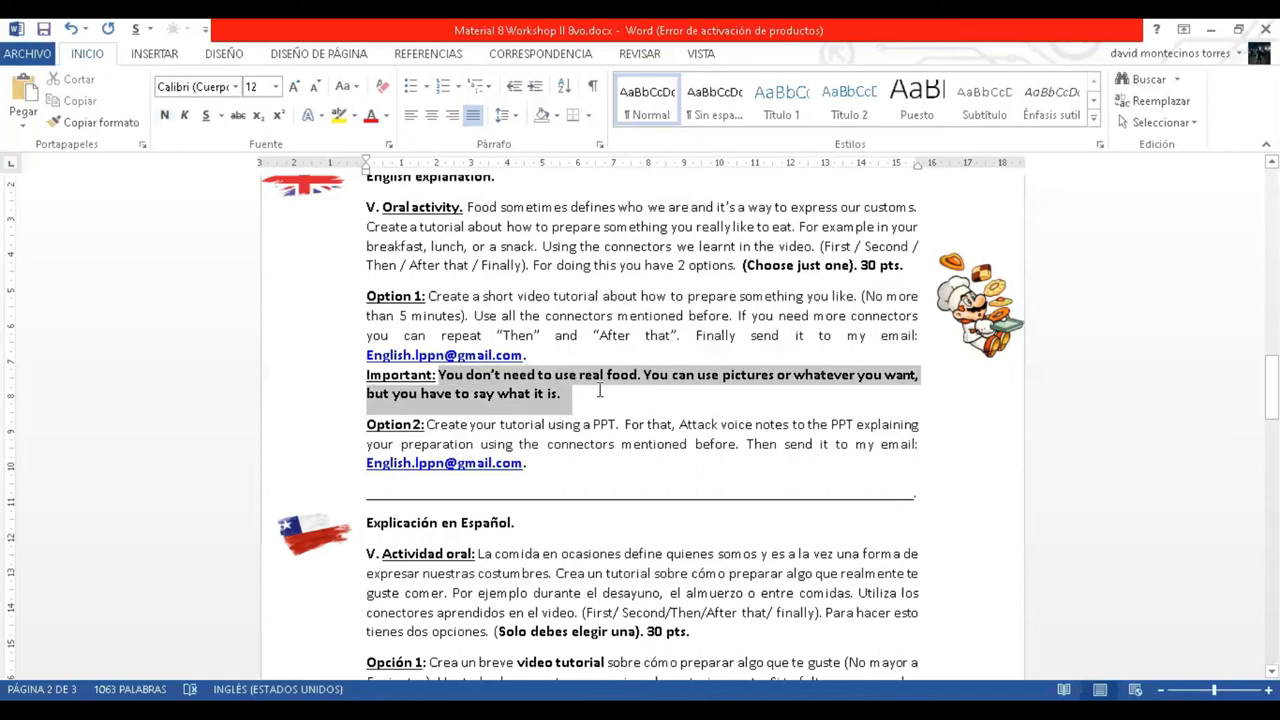
left_click_drag(438, 374, 565, 393)
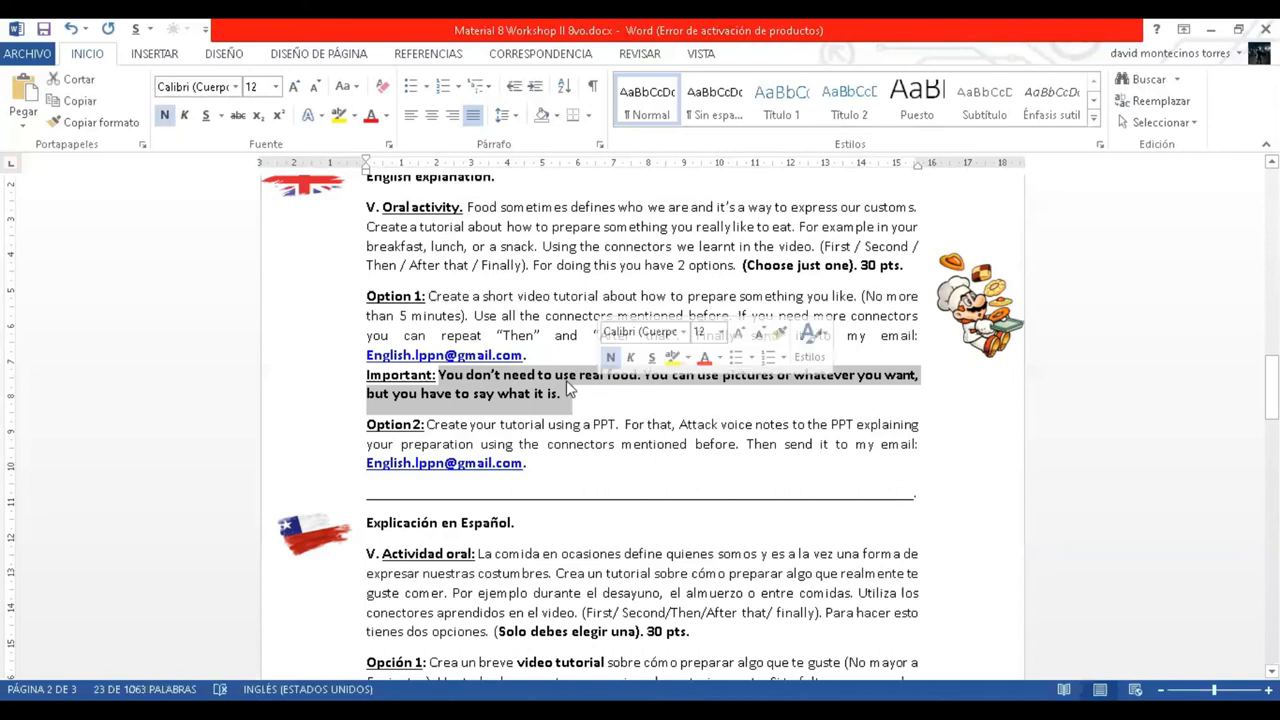
mouse_move(622, 454)
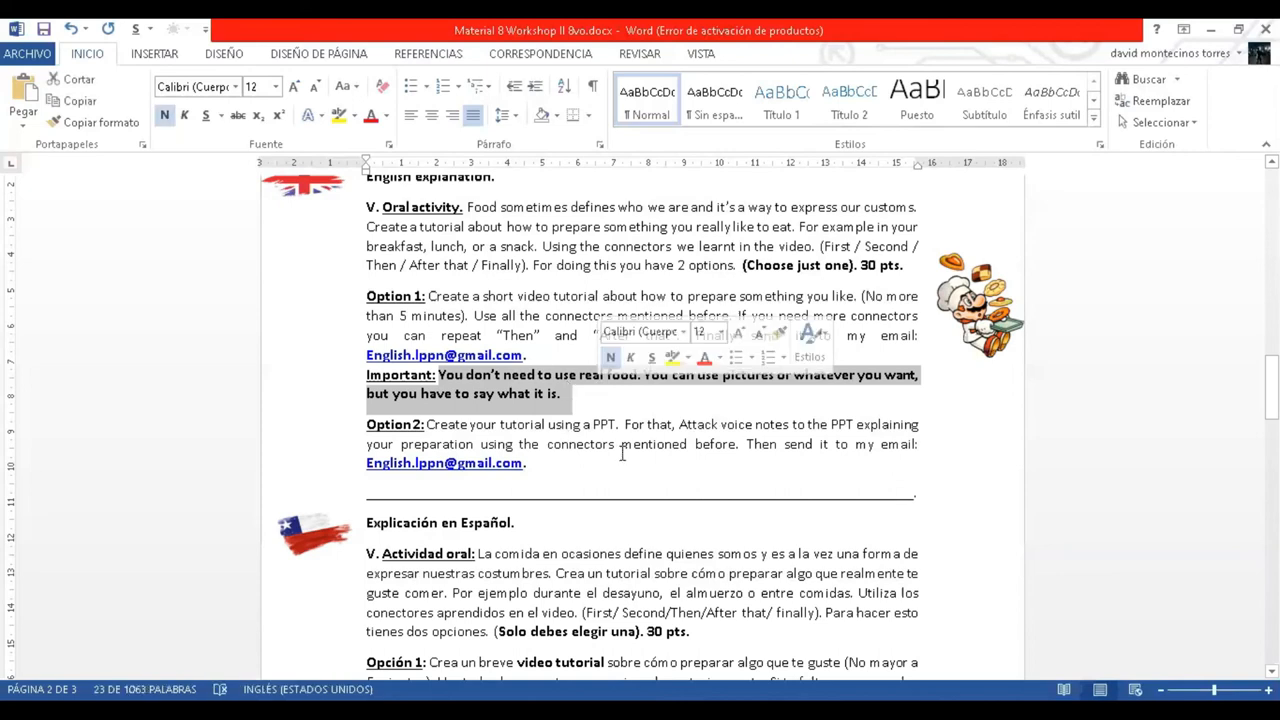
- Scroll down to the 'Explicación en Español' section below Option 2
scroll("down", 3)
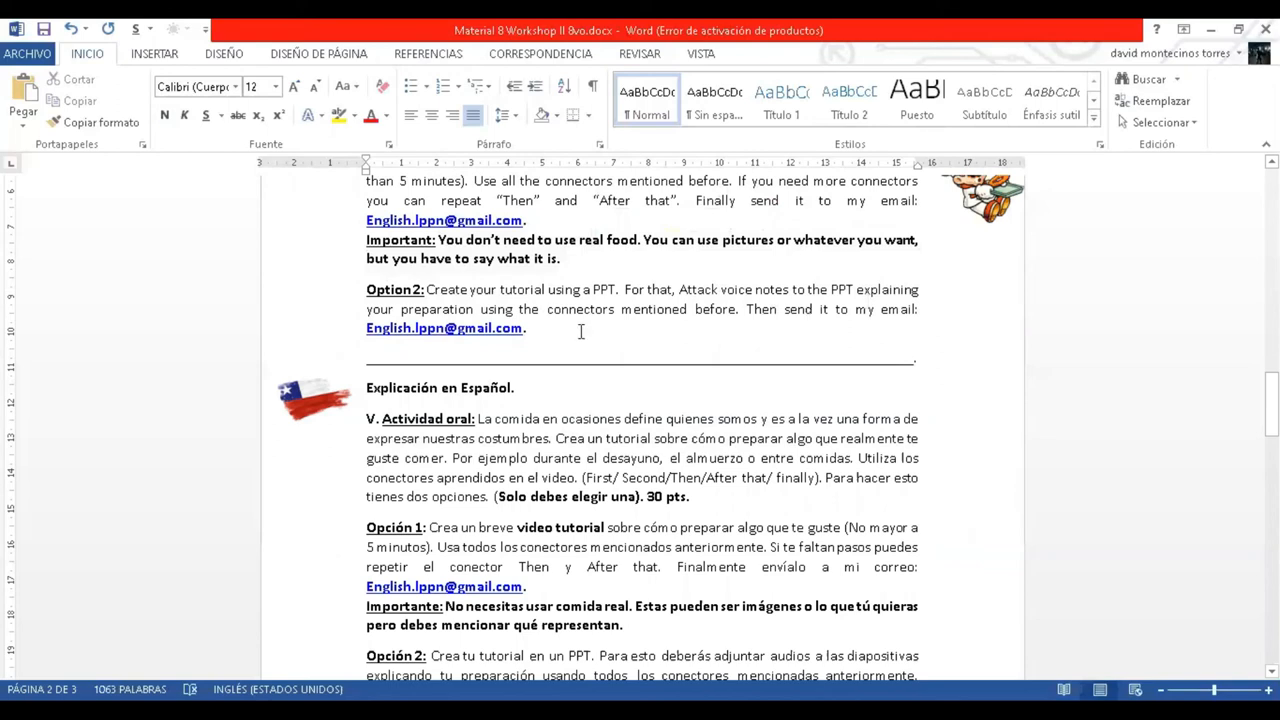
mouse_move(772, 330)
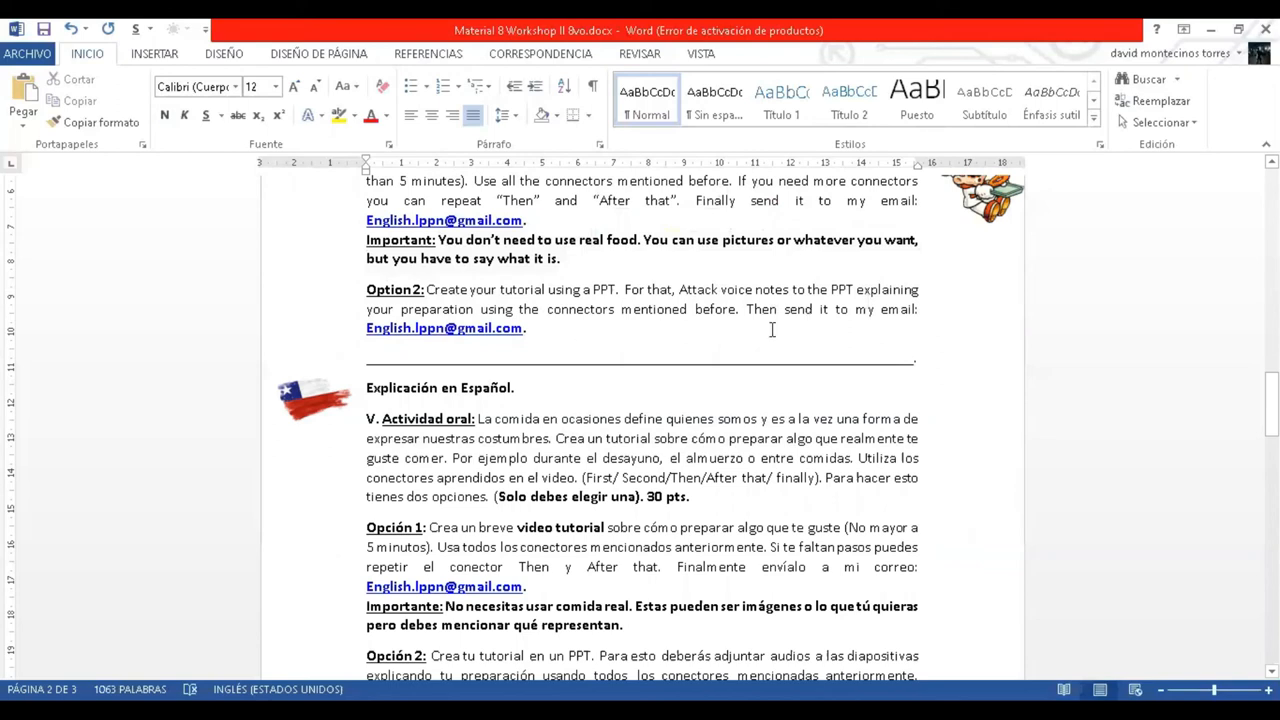
mouse_move(562, 346)
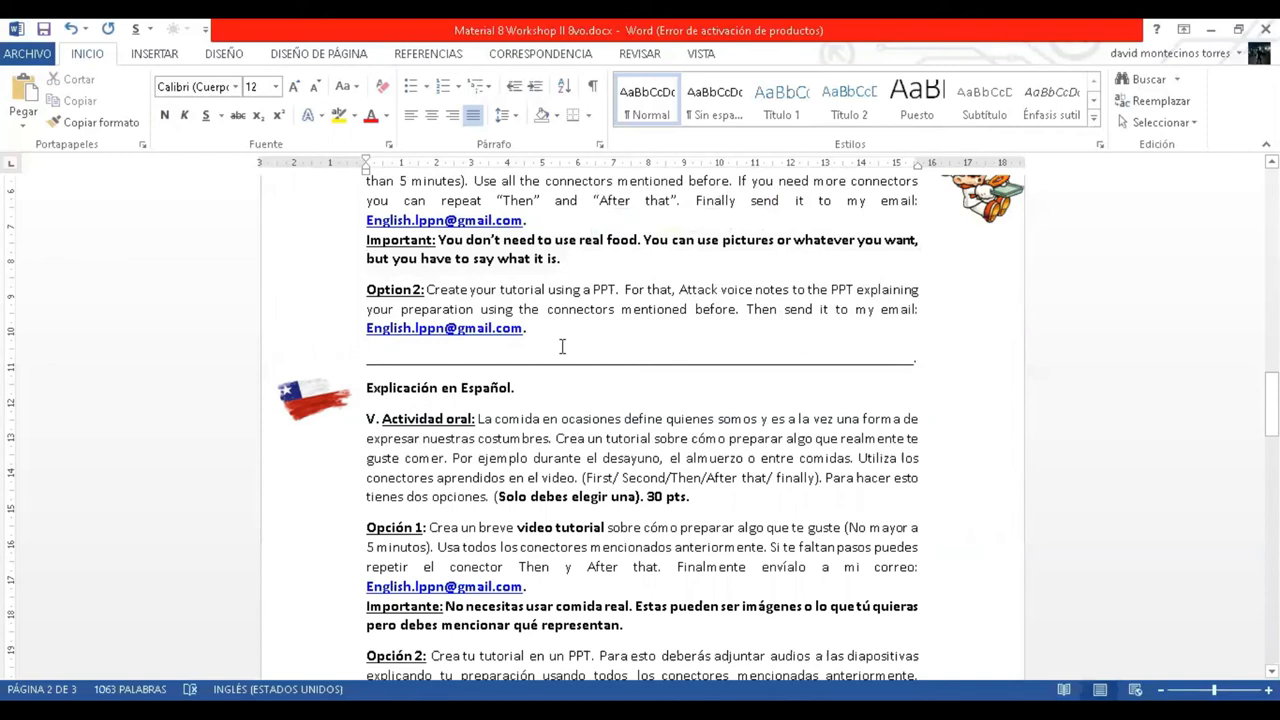
mouse_move(567, 339)
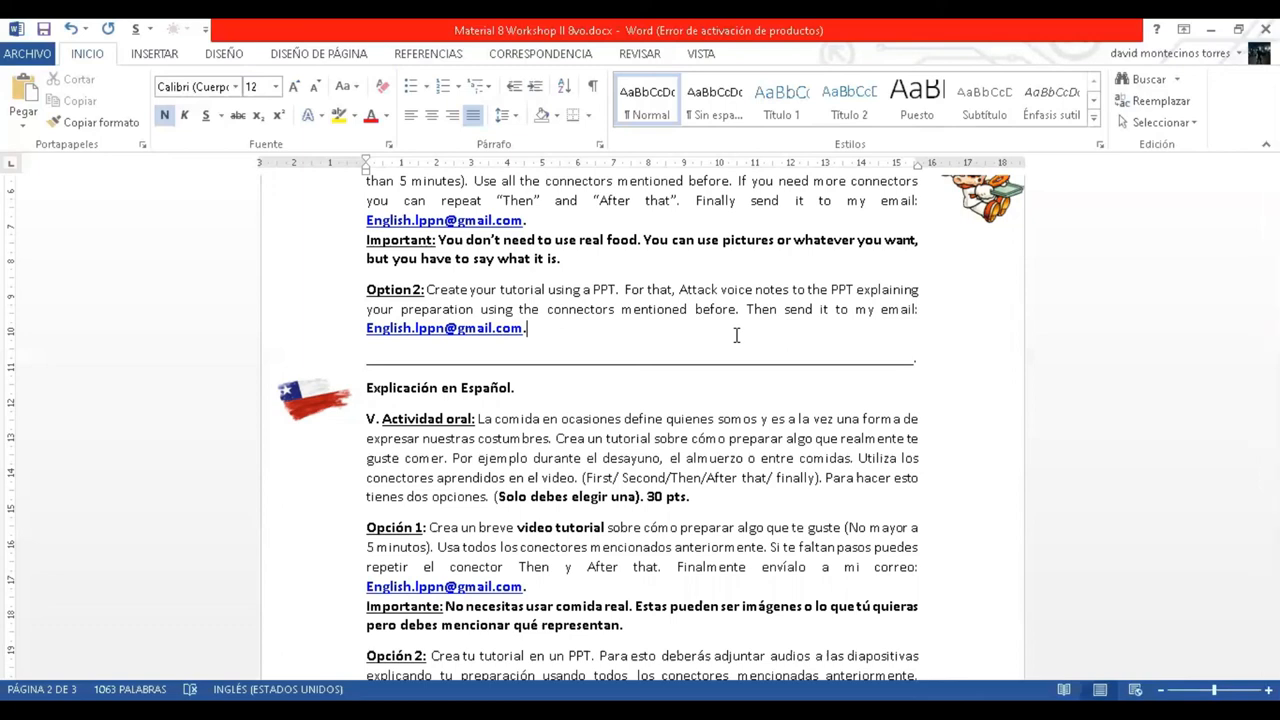
- Scroll past the voice-note steps to the Rubric table on page 3
scroll("down", 3)
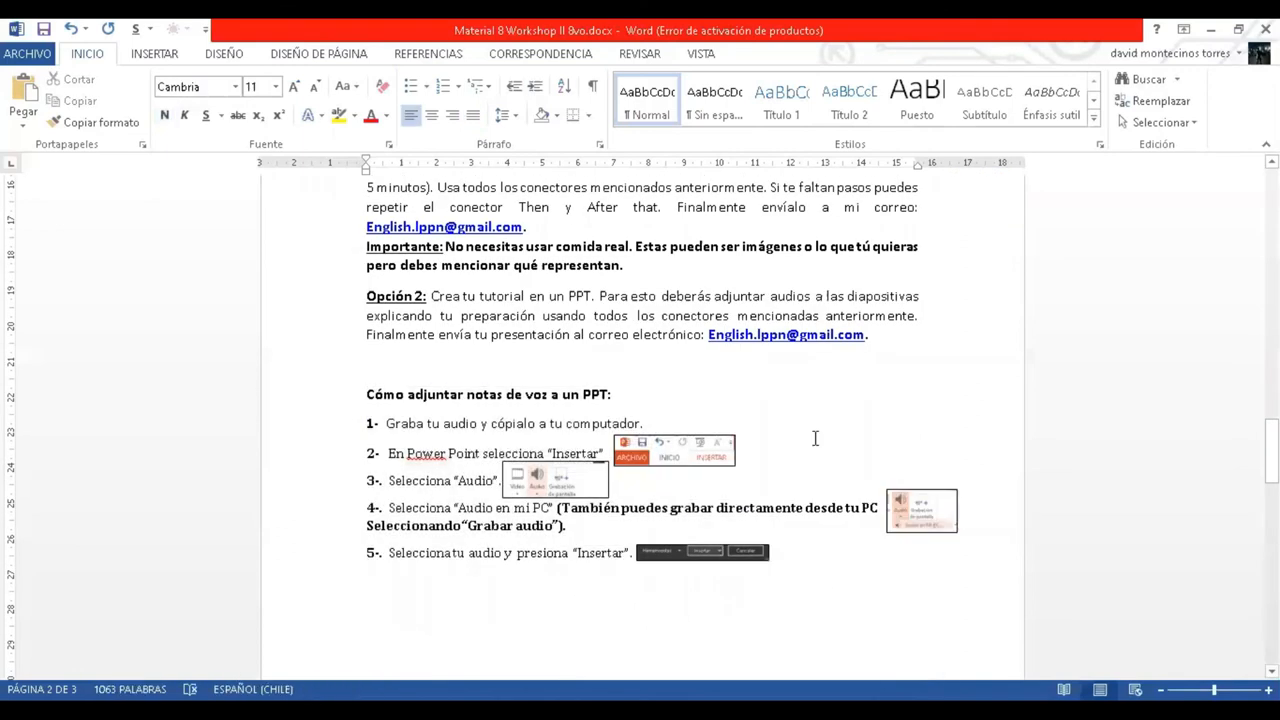
scroll("down", 3)
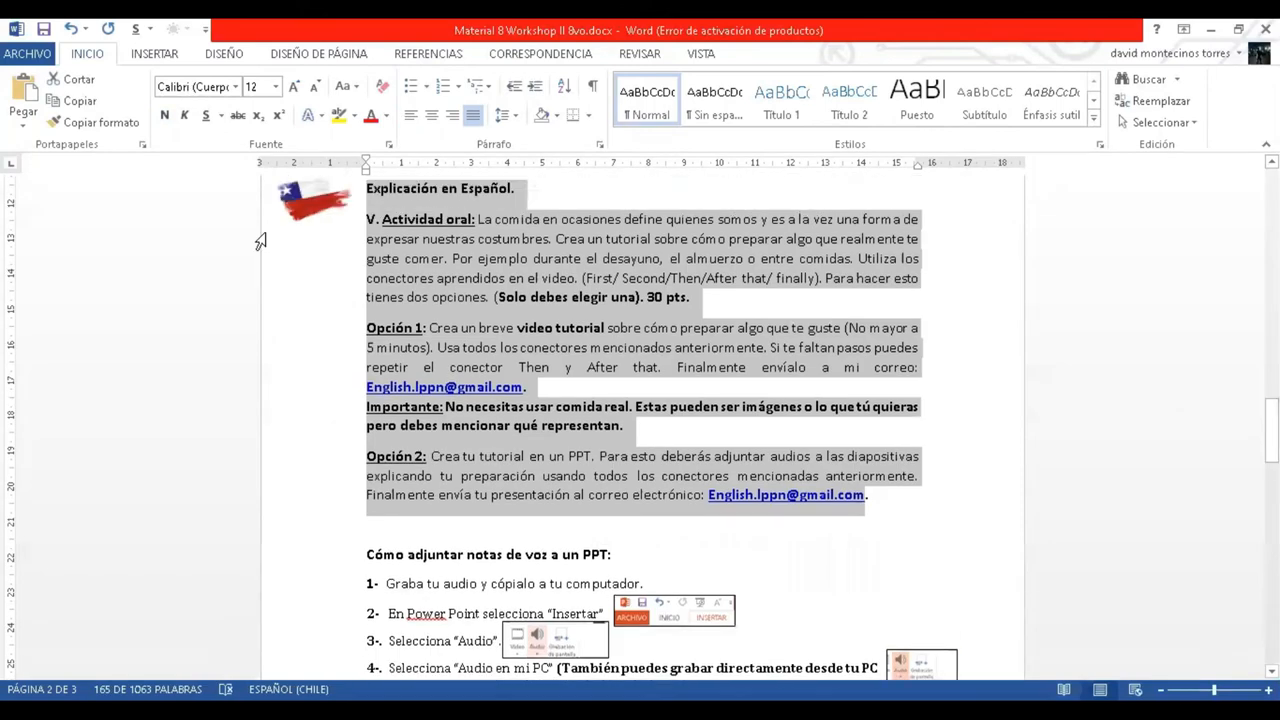
mouse_move(948, 370)
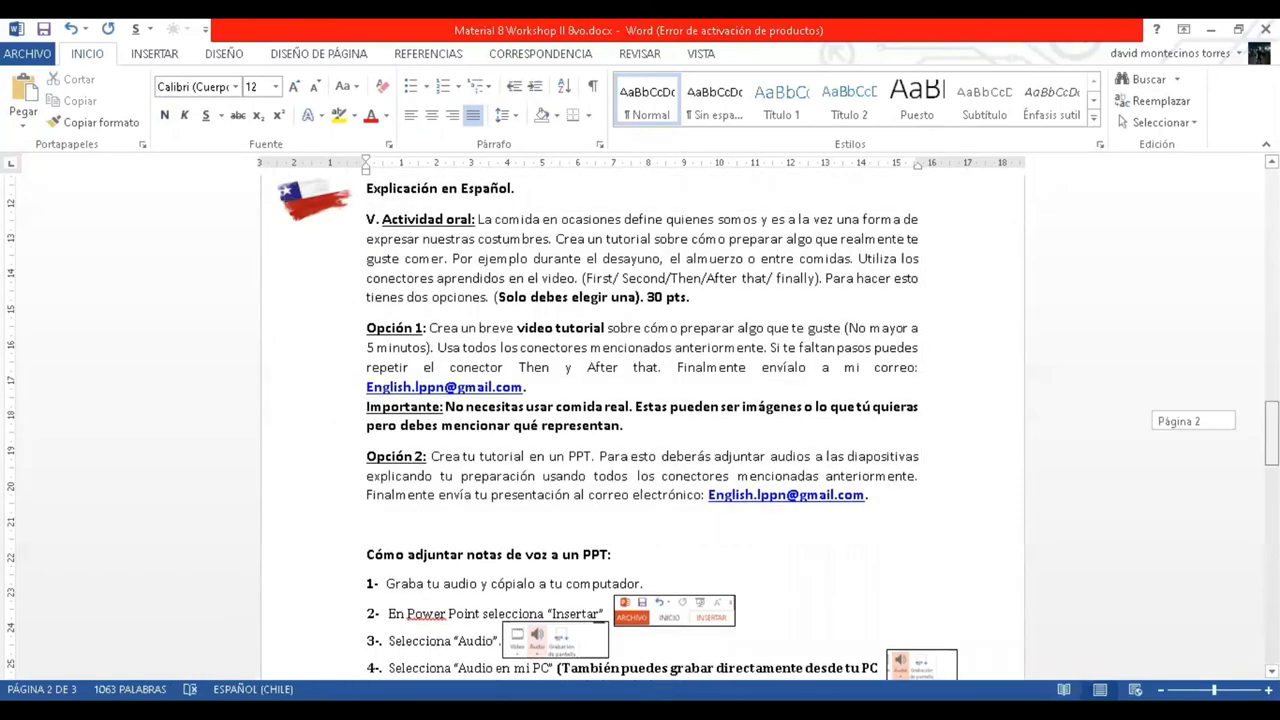
scroll("down", 3)
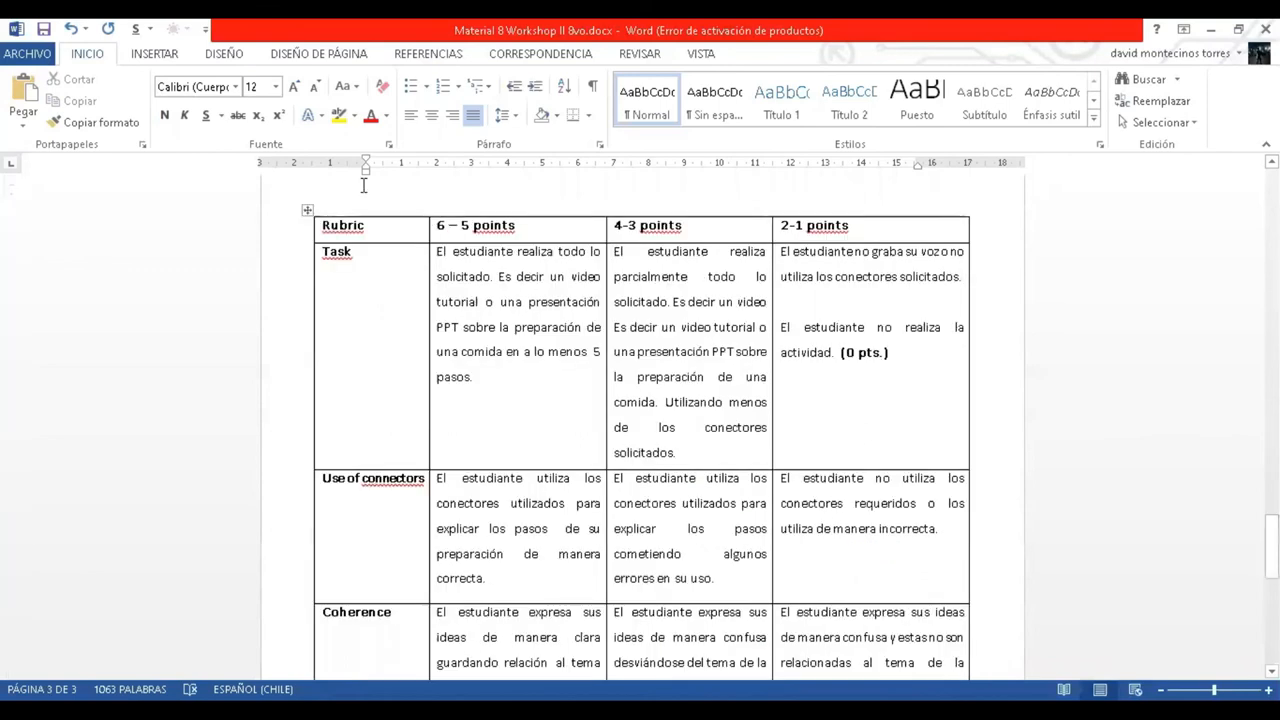